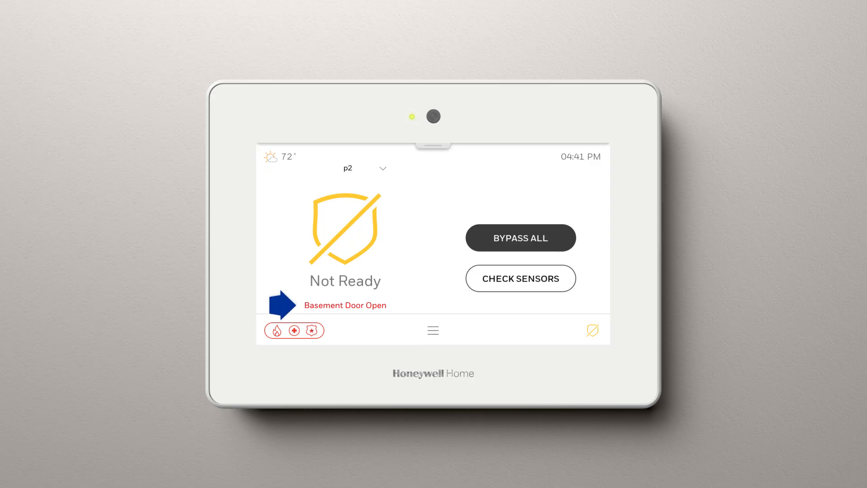
Acknowledge the closed basement door and start arming the security system
{"action": "left_click", "coordinate": [520, 238]}
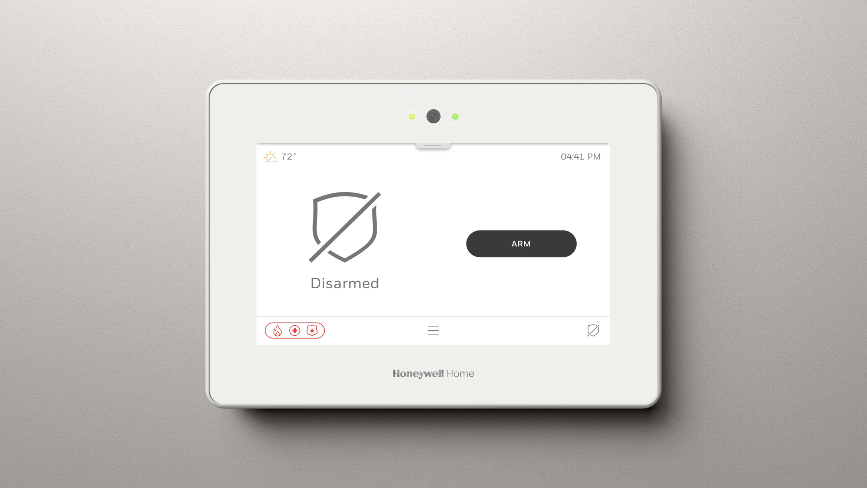
{"action": "left_click", "coordinate": [520, 244]}
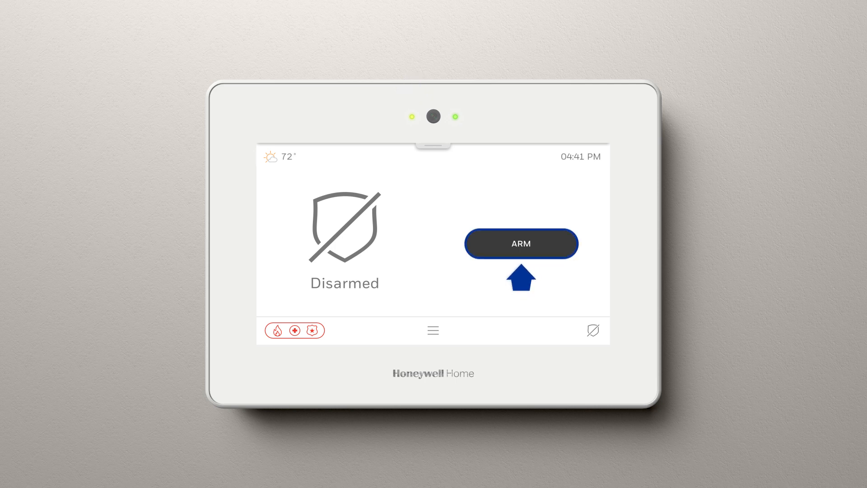
{"action": "left_click", "coordinate": [520, 244]}
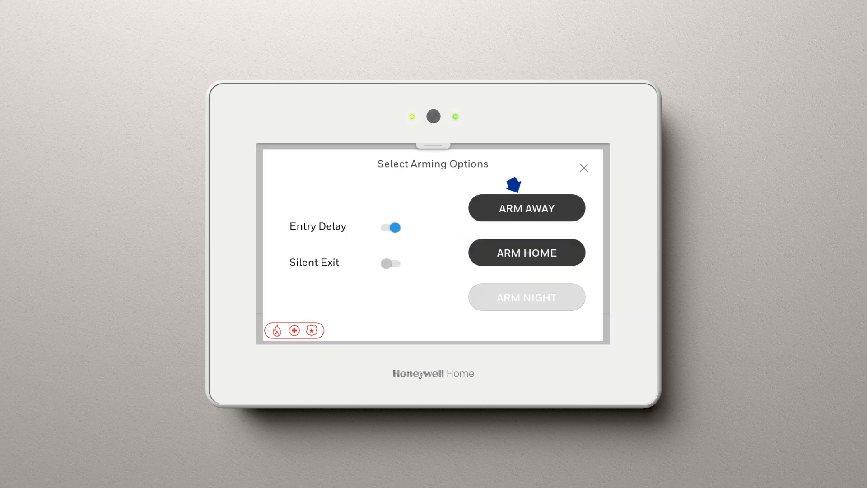
Choose Arm Away mode and enter the 4-digit user PIN on the keypad
{"action": "left_click", "coordinate": [525, 207]}
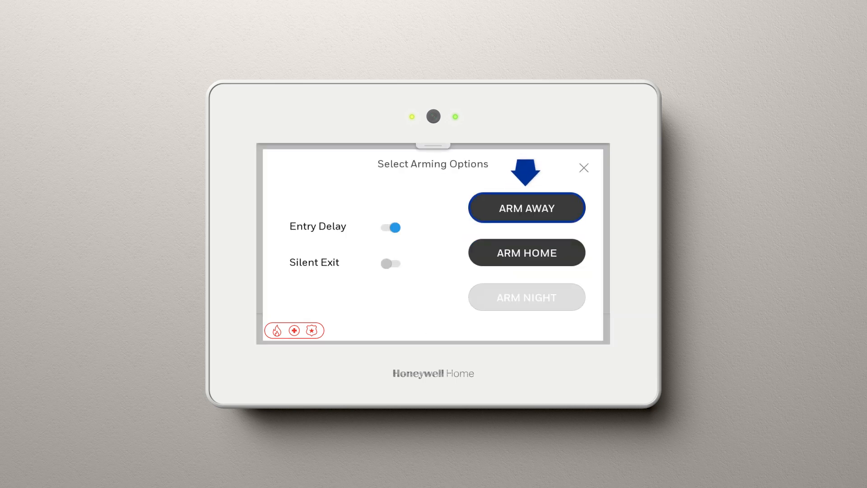
{"action": "left_click", "coordinate": [526, 207]}
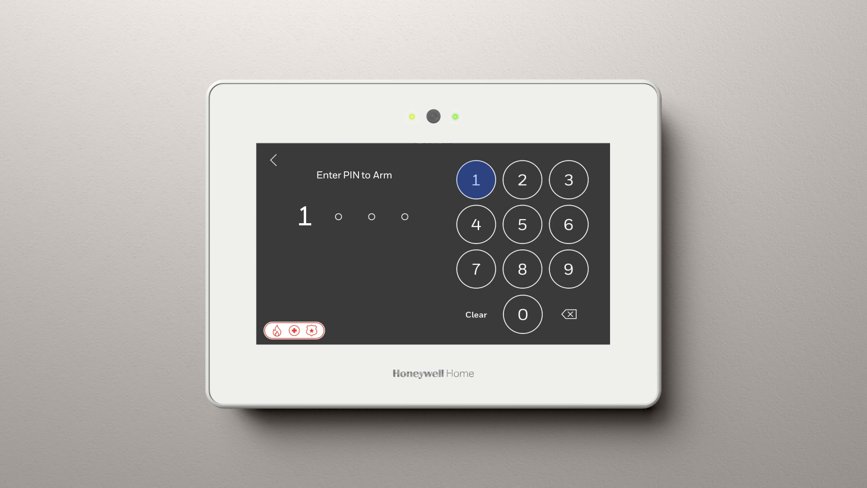
{"action": "left_click", "coordinate": [475, 224]}
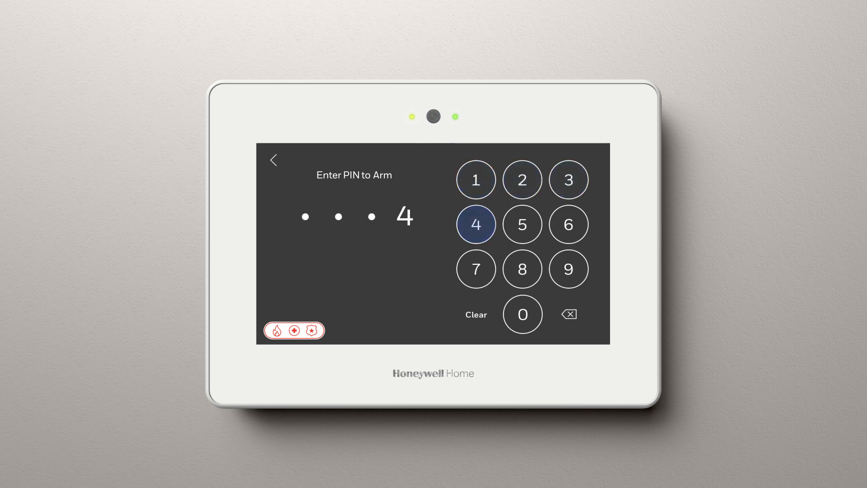